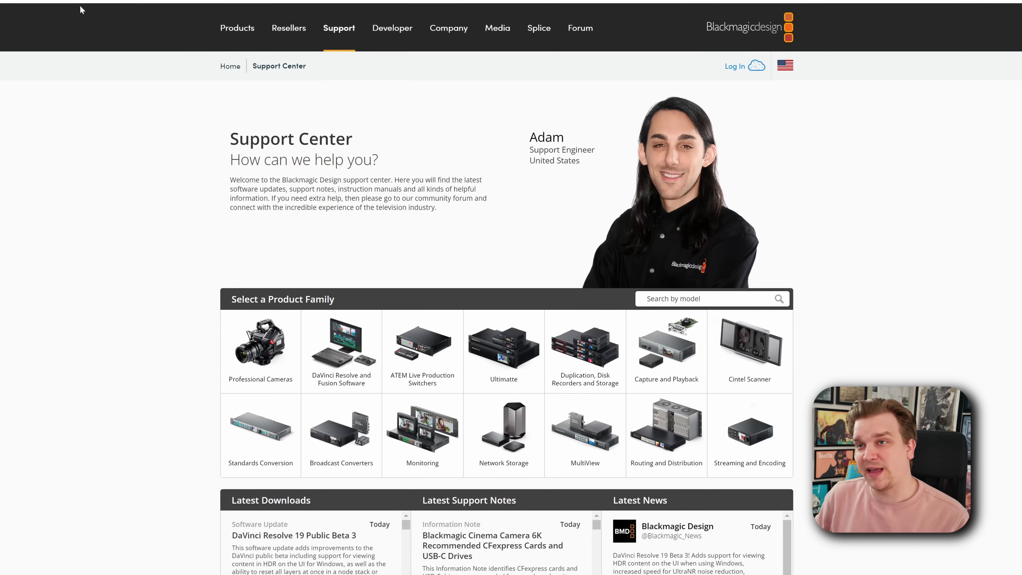
# - Review the Beta 3 download notes on the Blackmagic support page and dismiss them
pyautogui.scroll(-3)
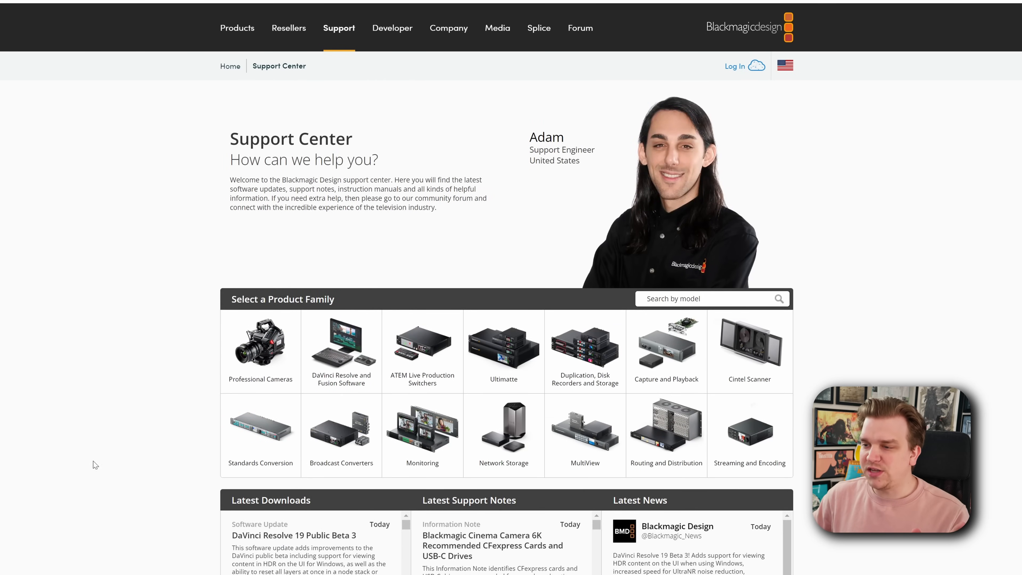
pyautogui.scroll(-3)
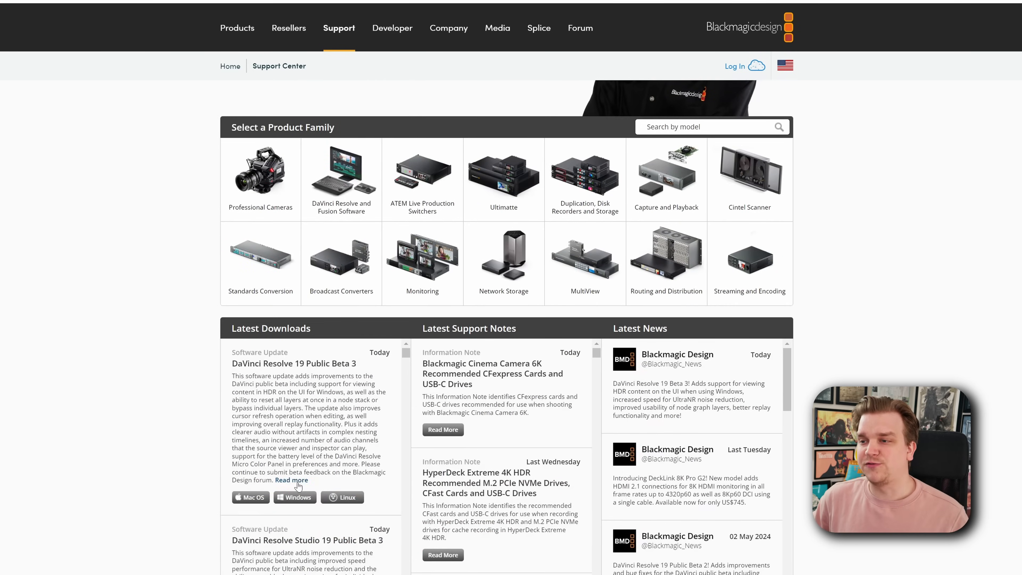
pyautogui.click(292, 480)
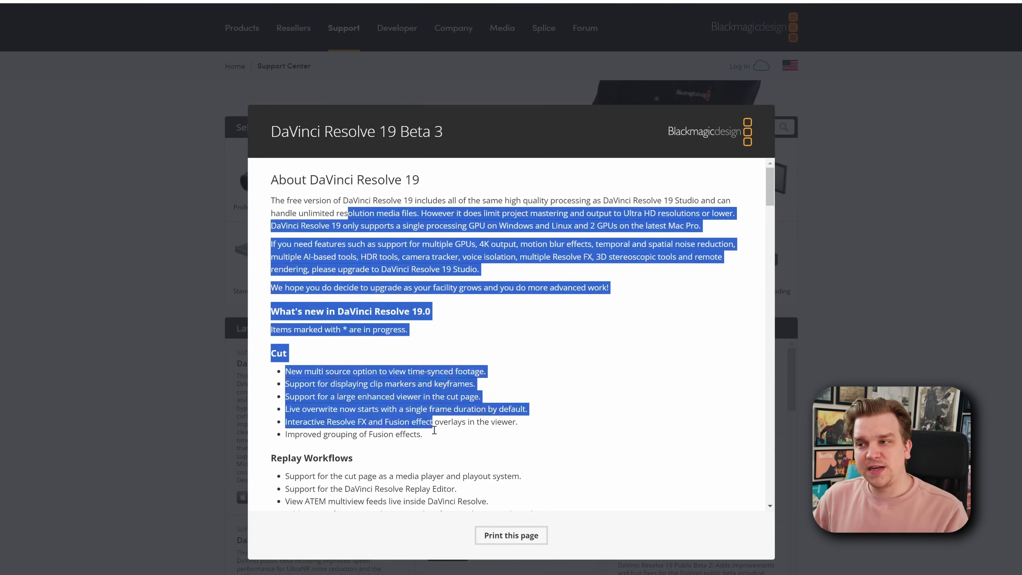
pyautogui.click(402, 316)
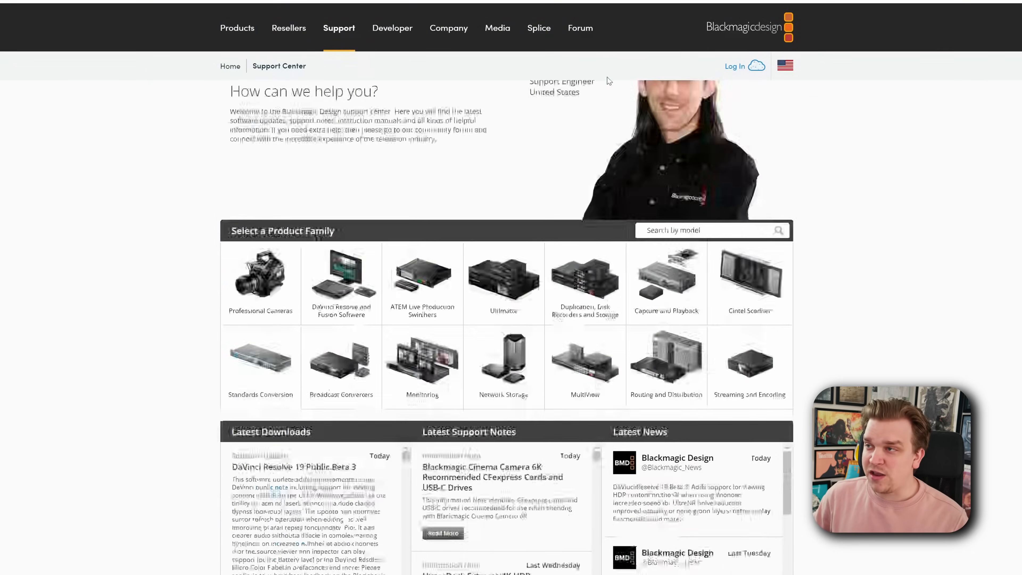
# - Navigate Forum > General > DaVinci Resolve to the 'Release of DaVinci Resolve Studio 19 Public Beta 3' topic
pyautogui.click(579, 28)
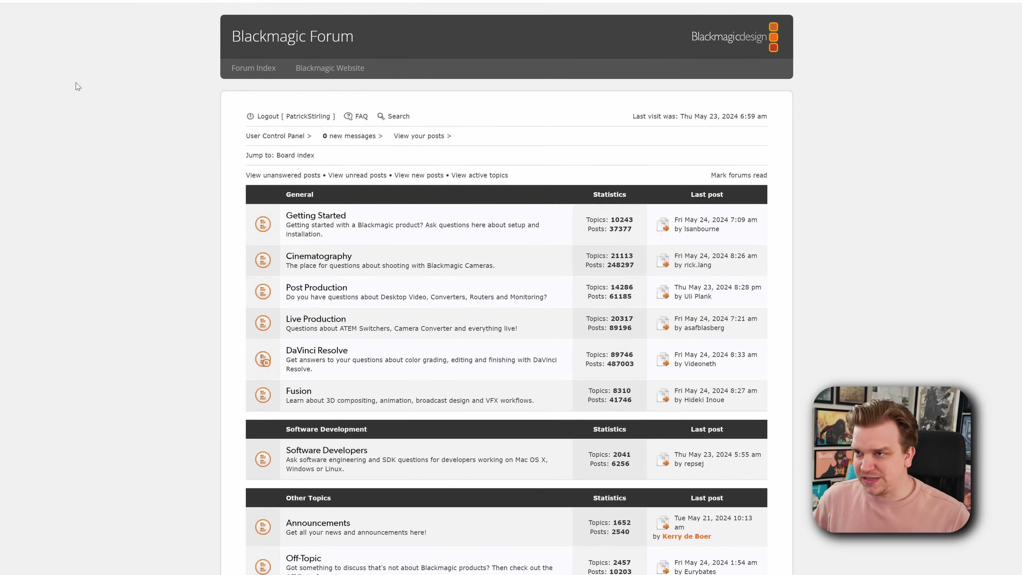
pyautogui.click(299, 195)
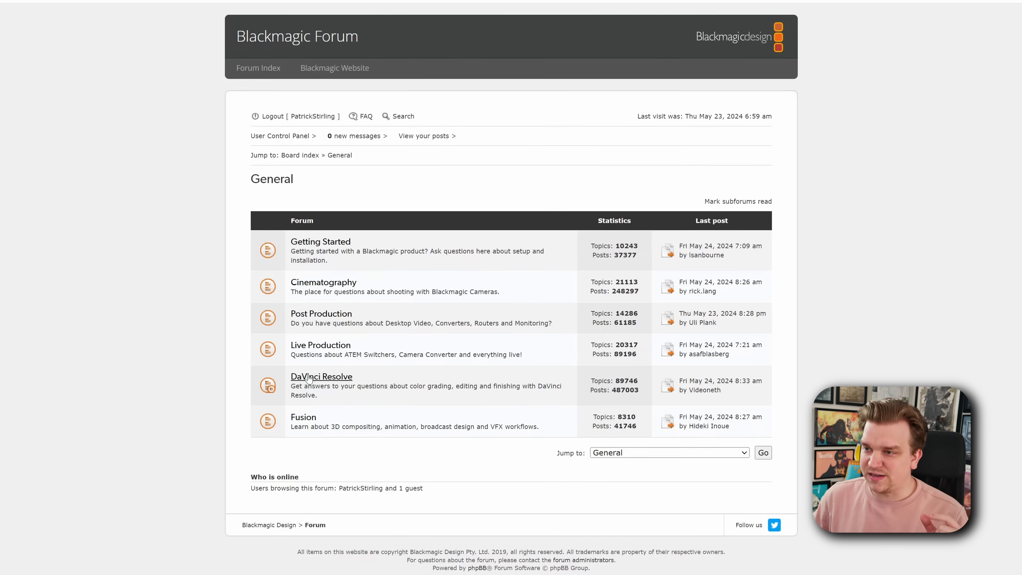
pyautogui.click(320, 376)
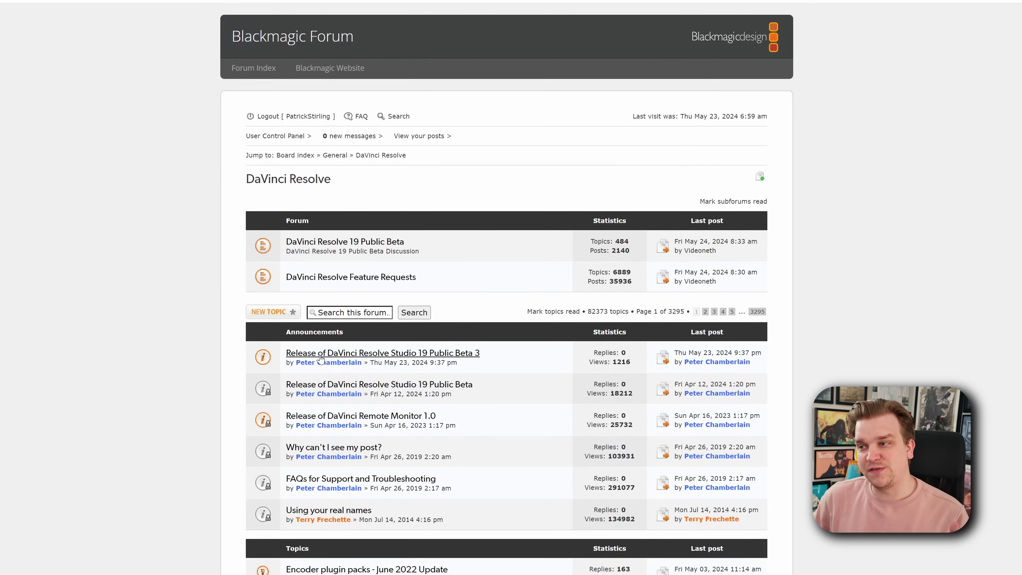
pyautogui.click(382, 352)
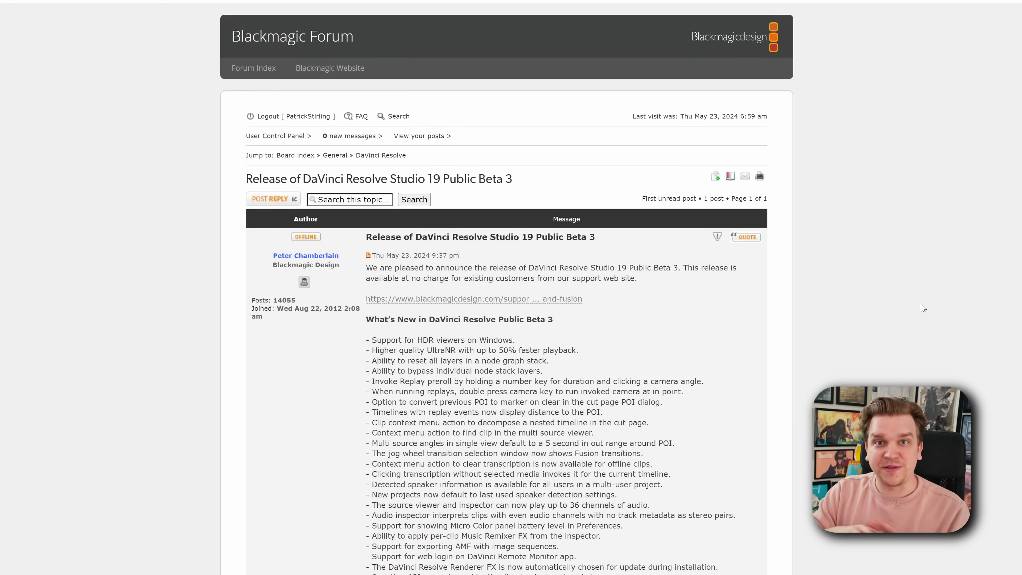
pyautogui.scroll(-3)
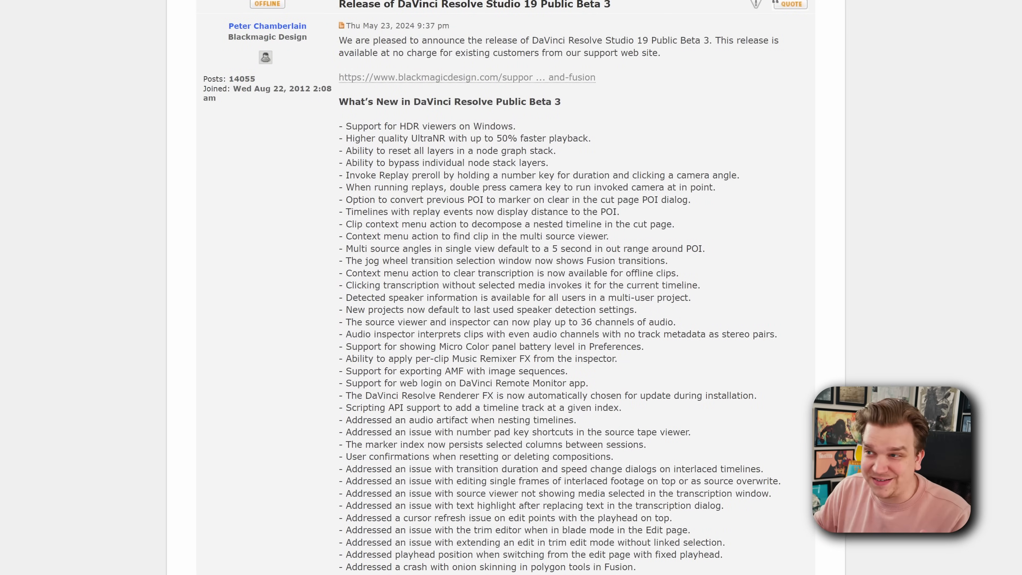
pyautogui.moveTo(351, 126); pyautogui.dragTo(436, 126)
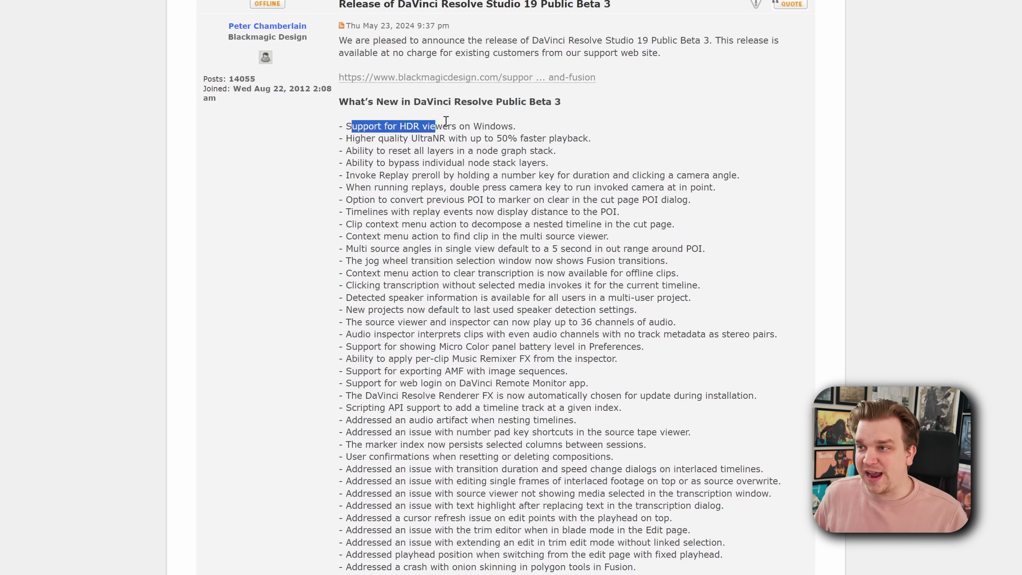
pyautogui.click(544, 125)
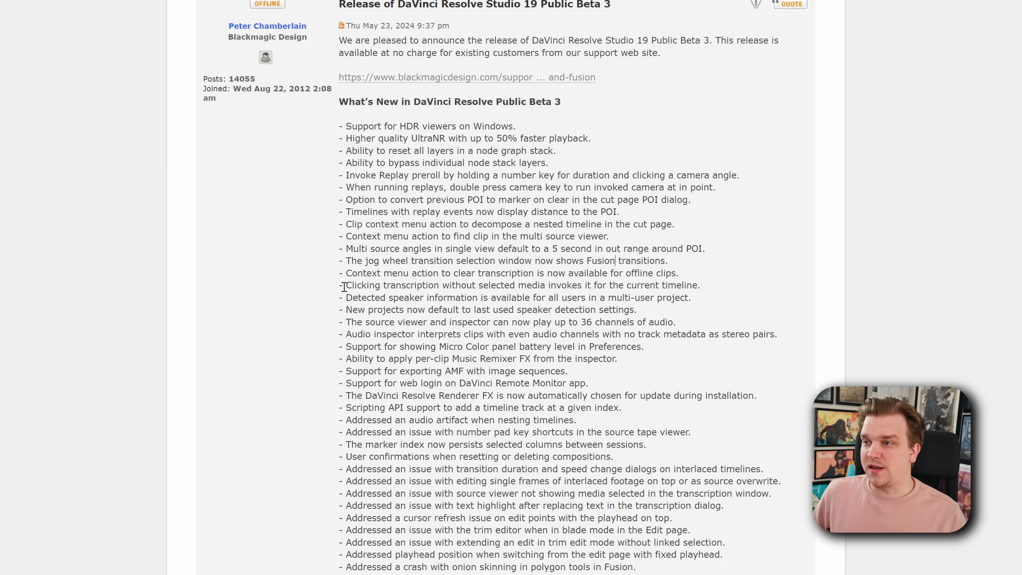
pyautogui.tripleClick(508, 285)
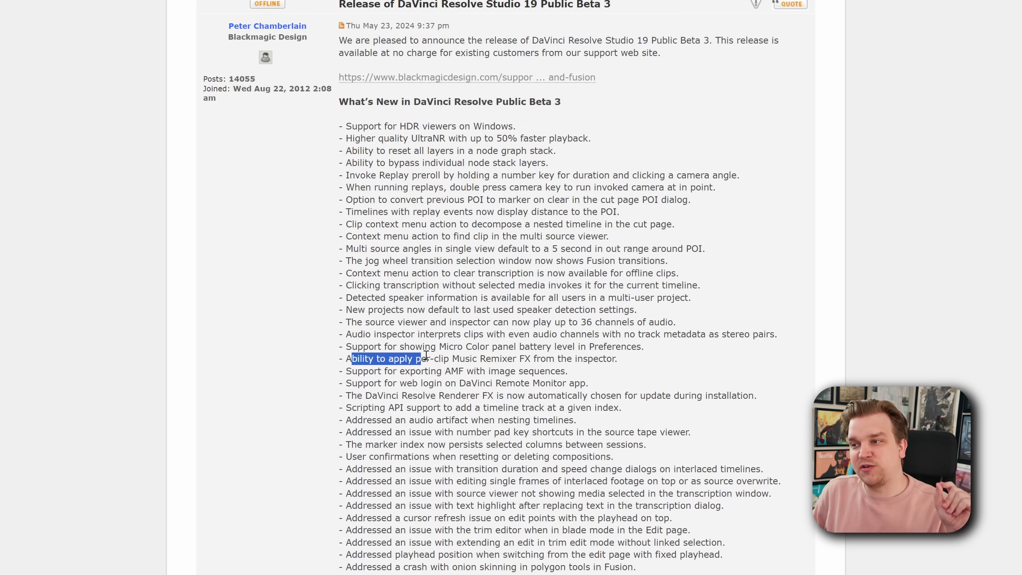
pyautogui.moveTo(424, 358); pyautogui.dragTo(517, 358)
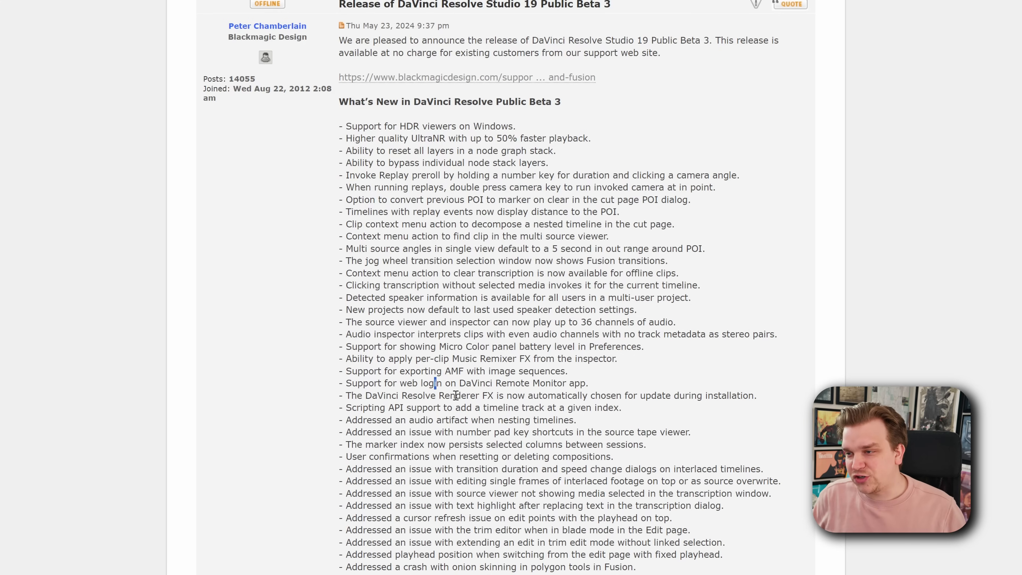
pyautogui.moveTo(383, 382); pyautogui.dragTo(456, 382)
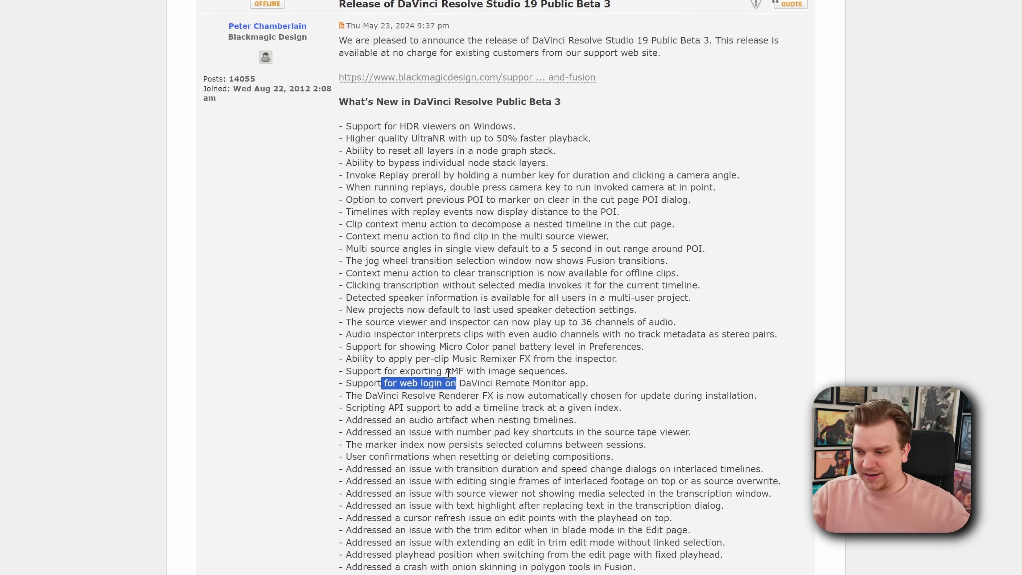
pyautogui.moveTo(546, 165)
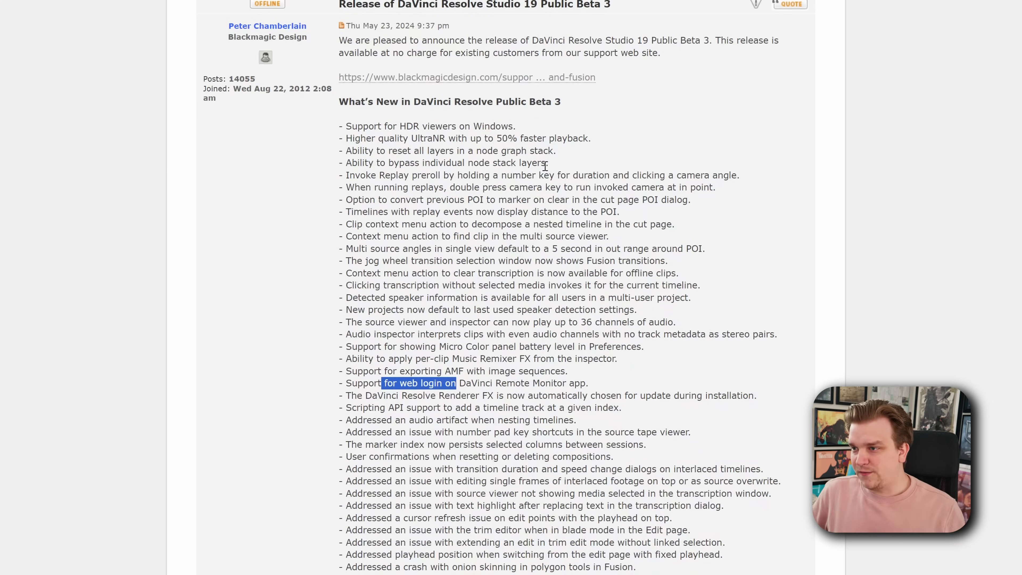
pyautogui.scroll(-3)
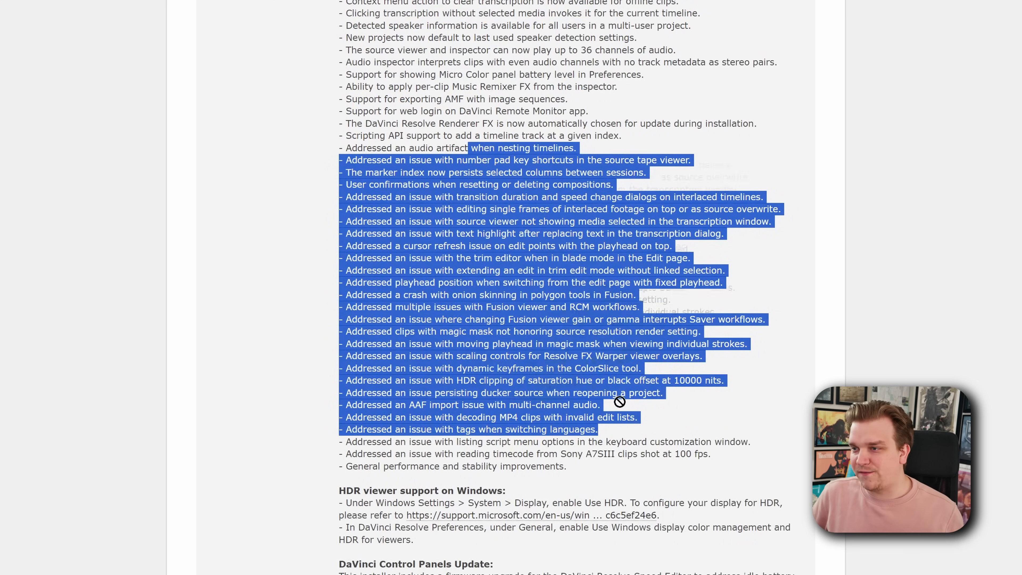
pyautogui.click(619, 402)
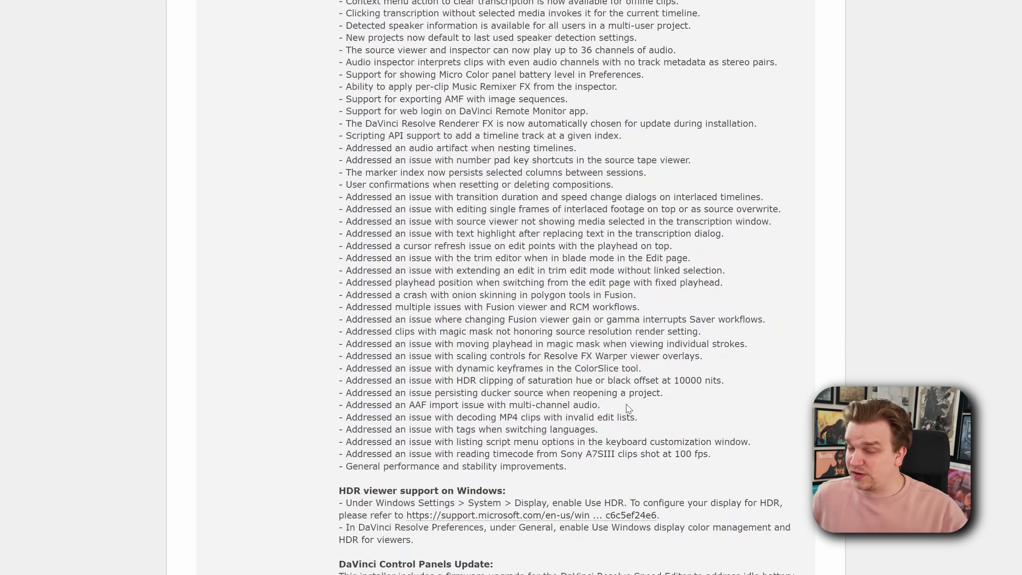
pyautogui.moveTo(385, 209); pyautogui.dragTo(505, 319)
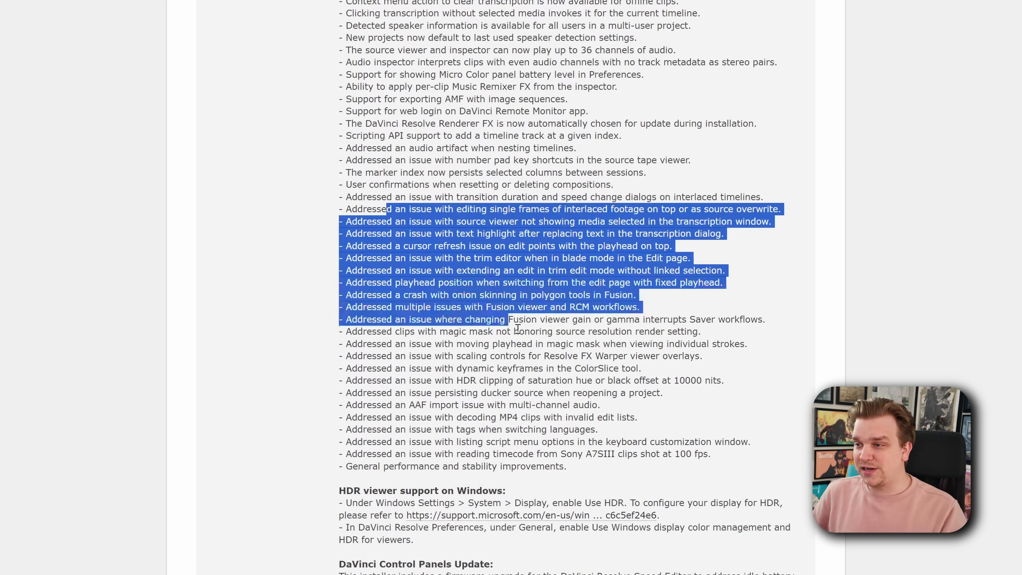